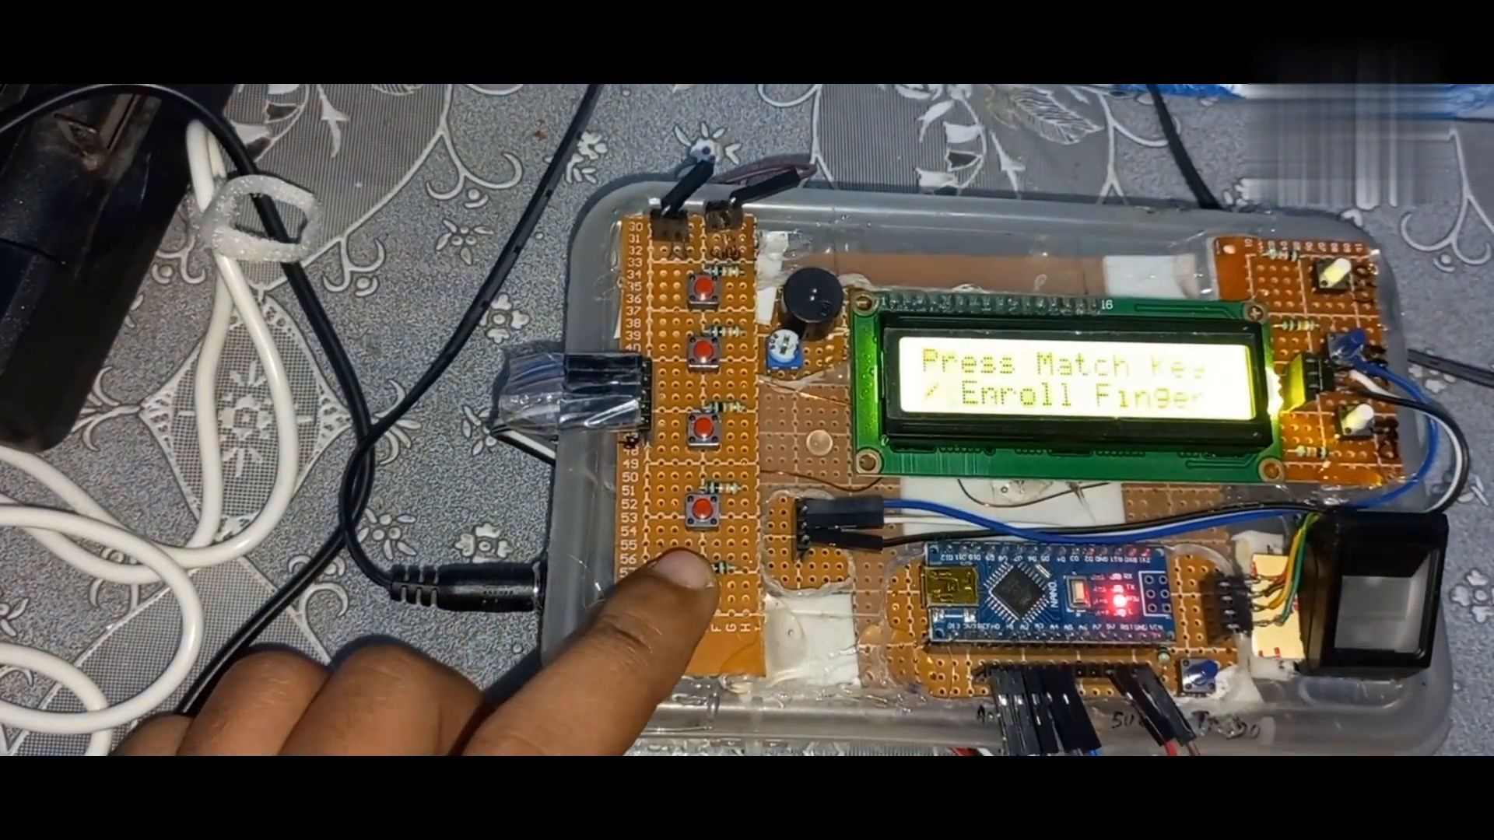
pyautogui.click(700, 572)
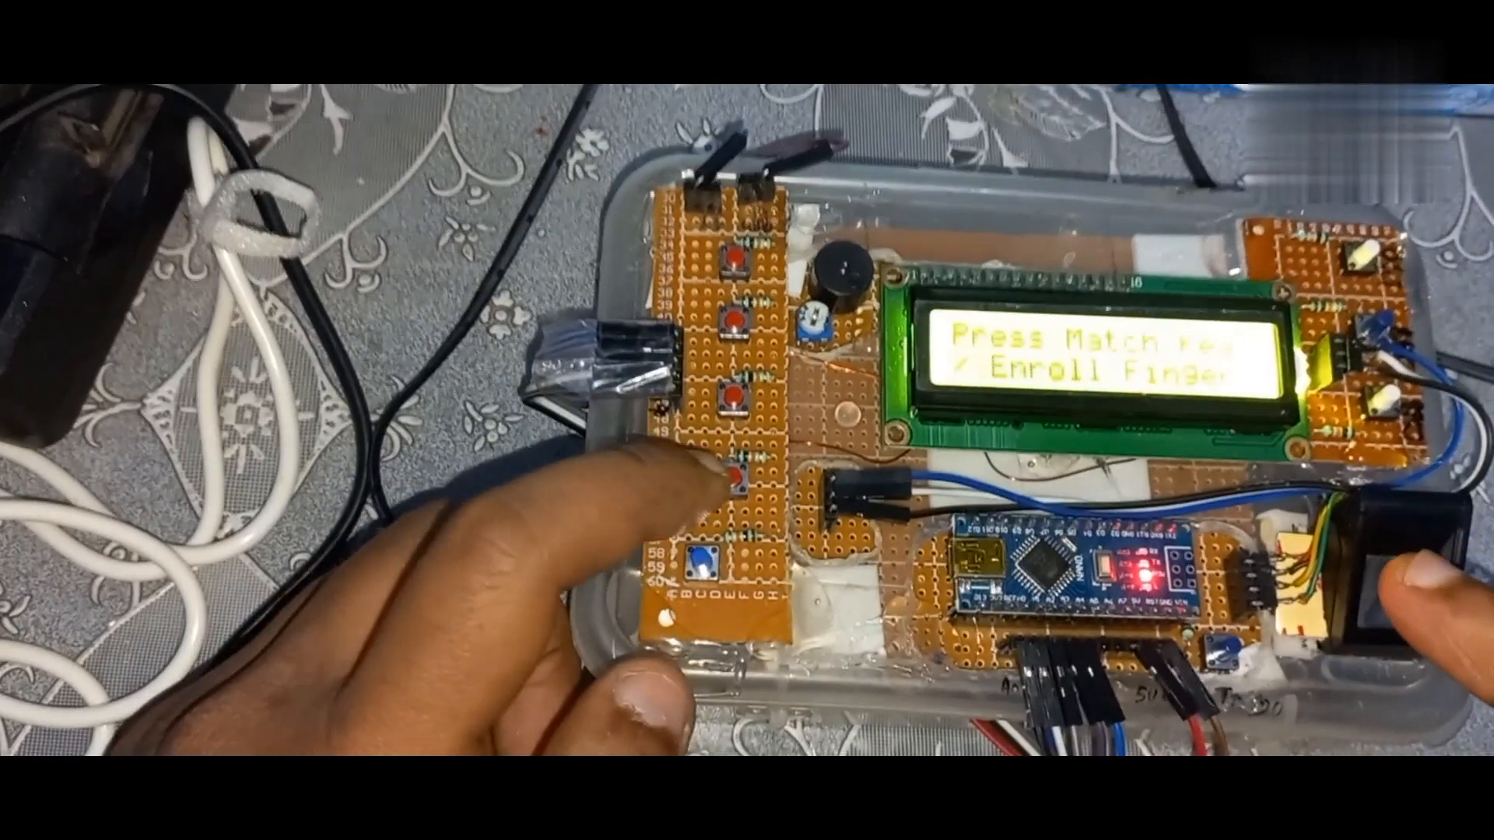
pyautogui.click(734, 469)
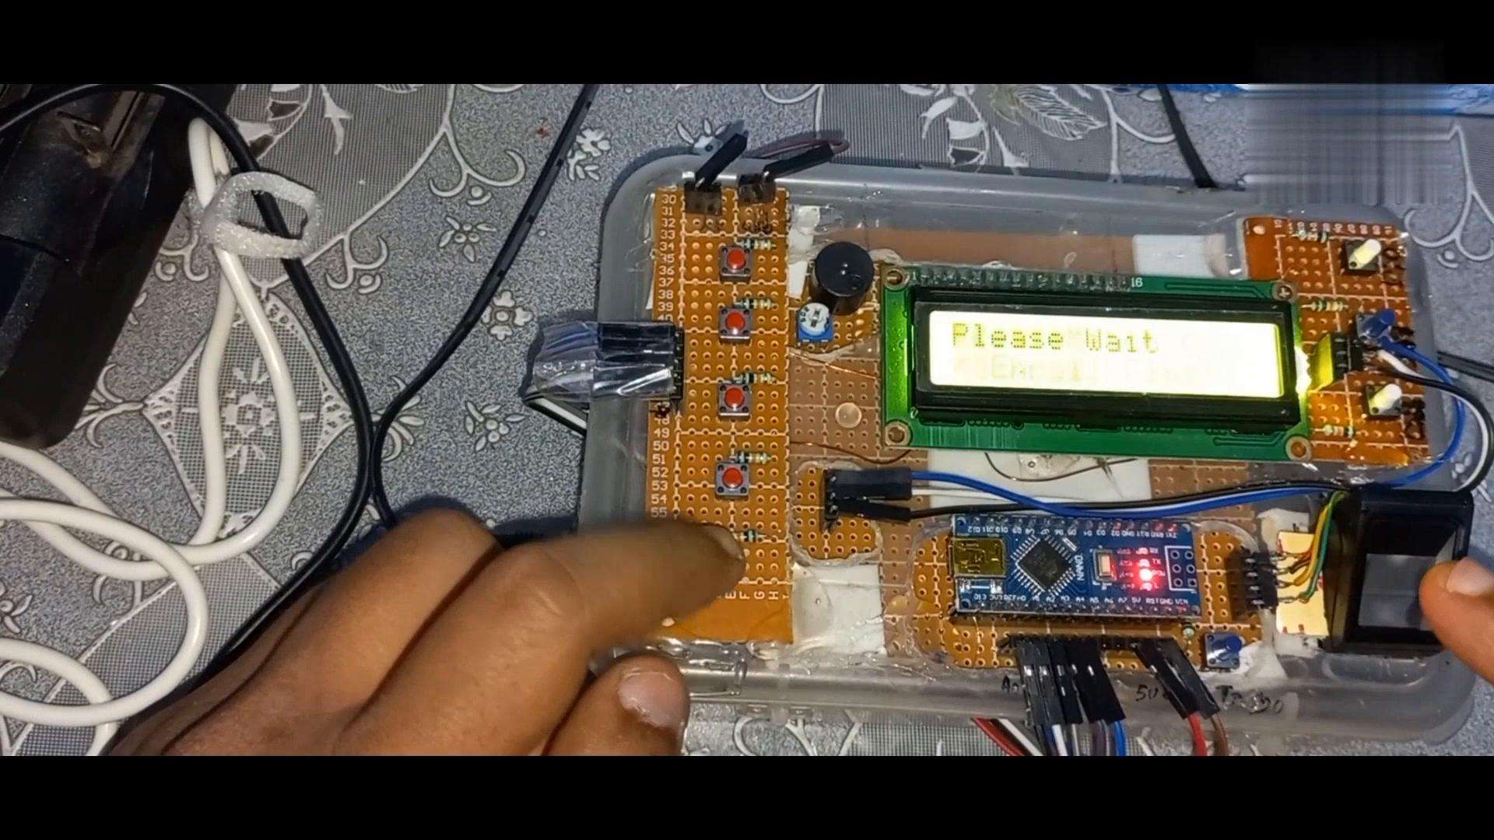